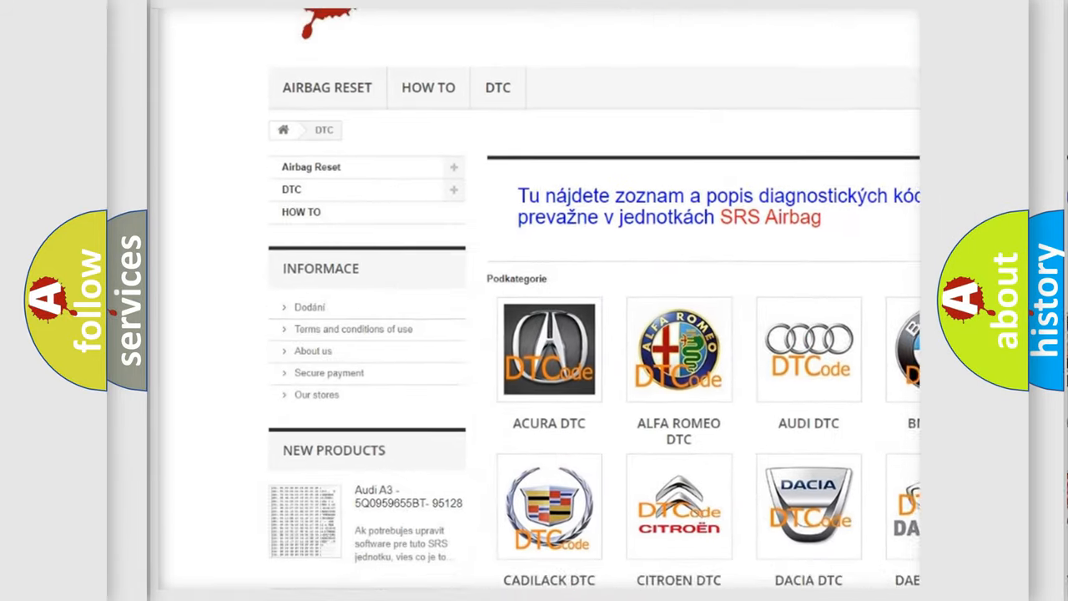
scroll("down", 3)
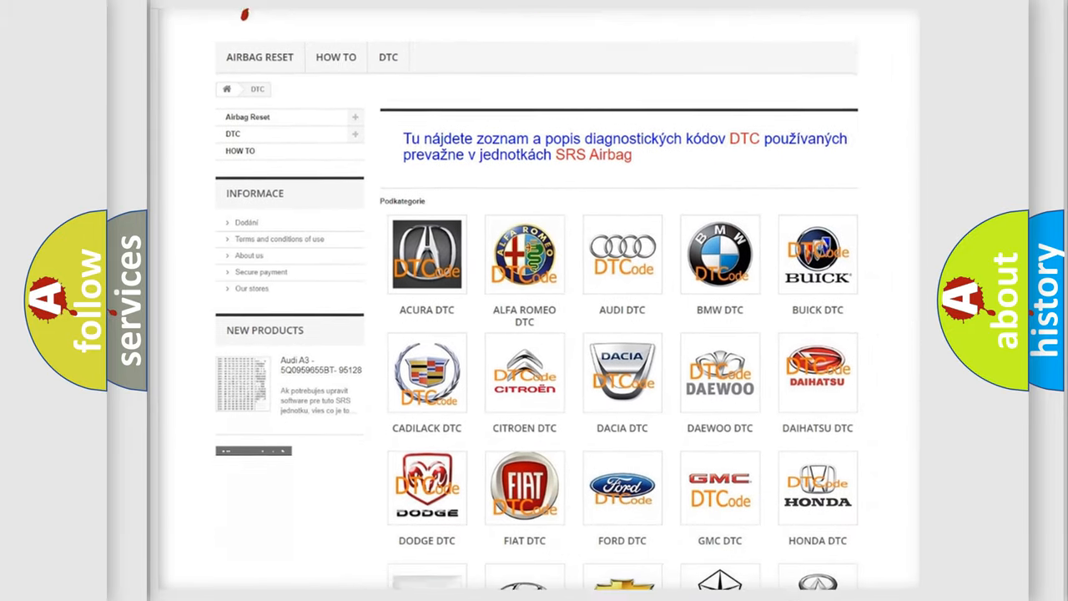
scroll("down", 3)
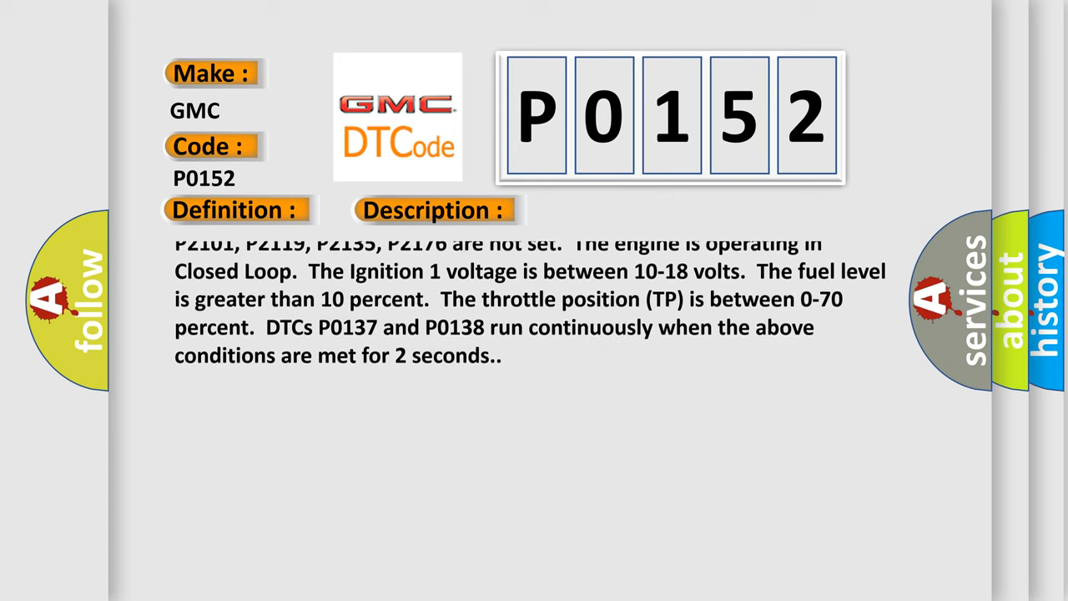
scroll("down", 3)
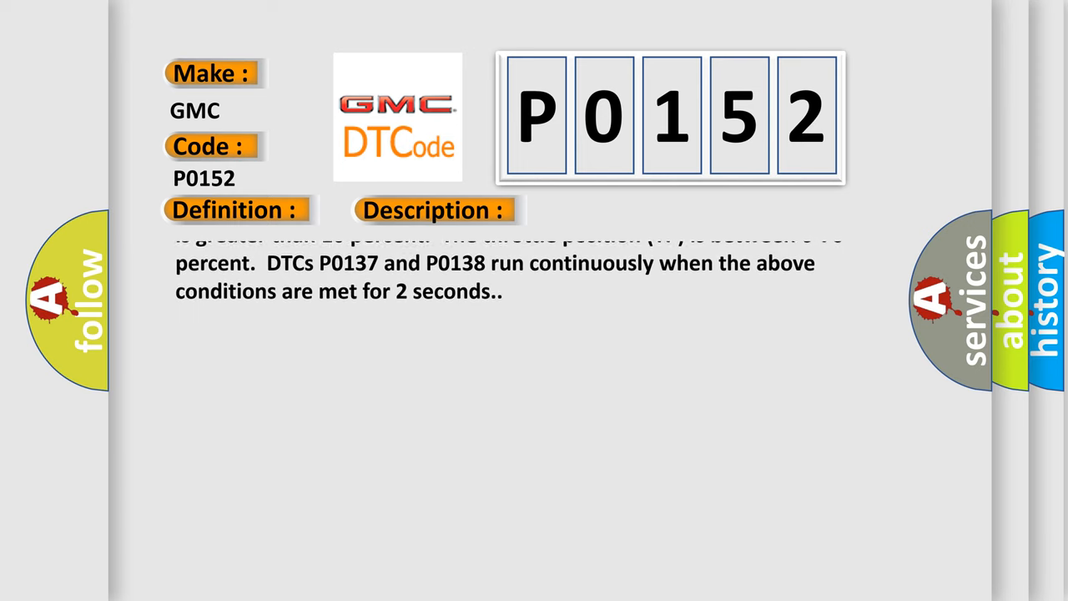